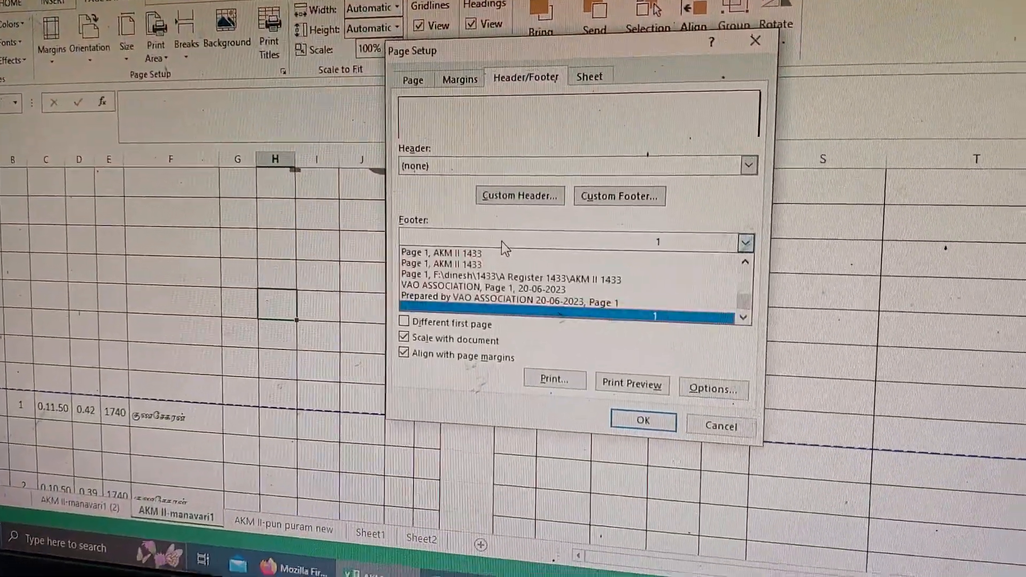
Choose the '1' page-number footer in Page Setup and confirm it.
left_click(524, 244)
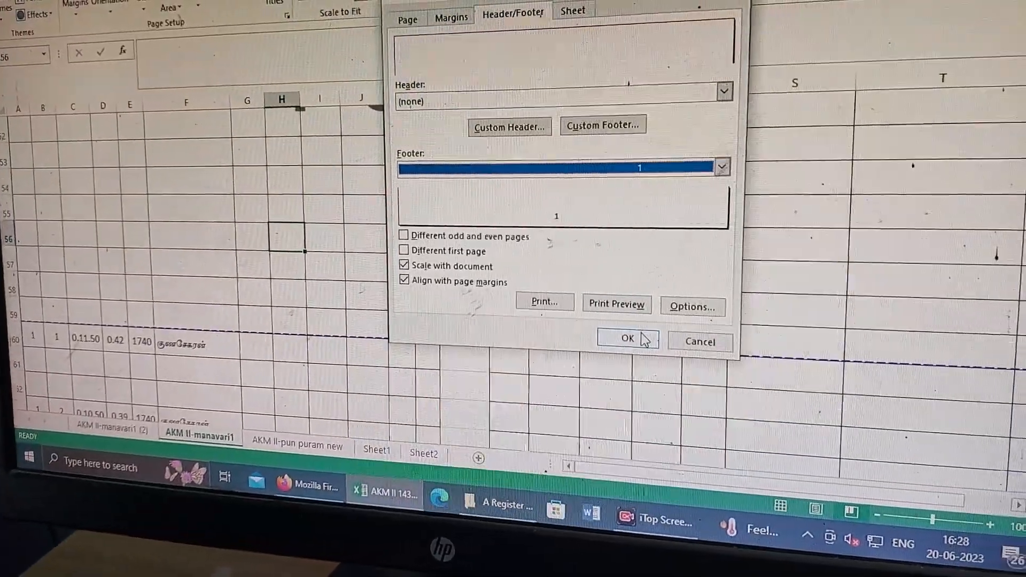
left_click(626, 339)
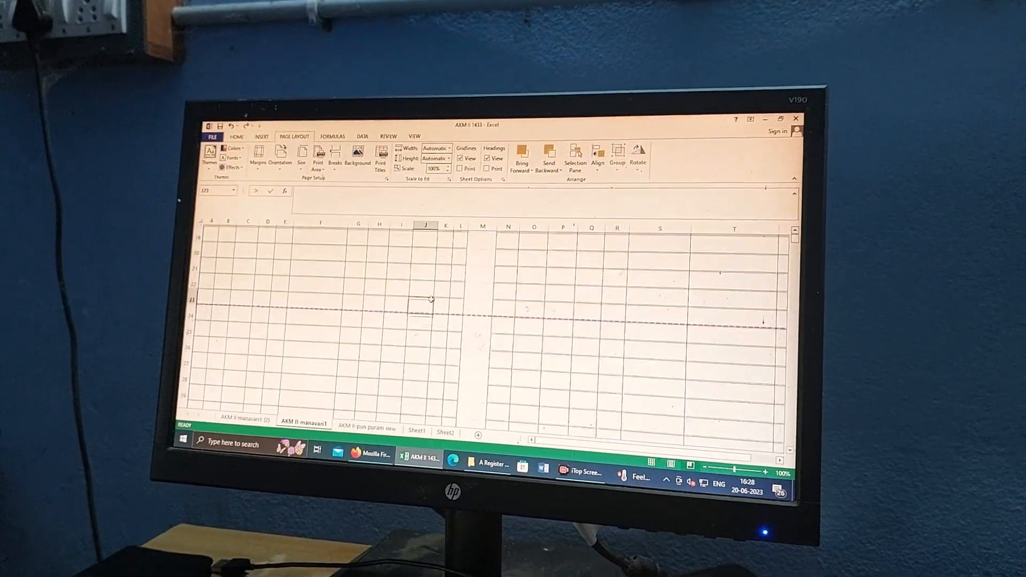
Scroll the land-type filter list to reach the wanted classification value.
scroll("down", 3)
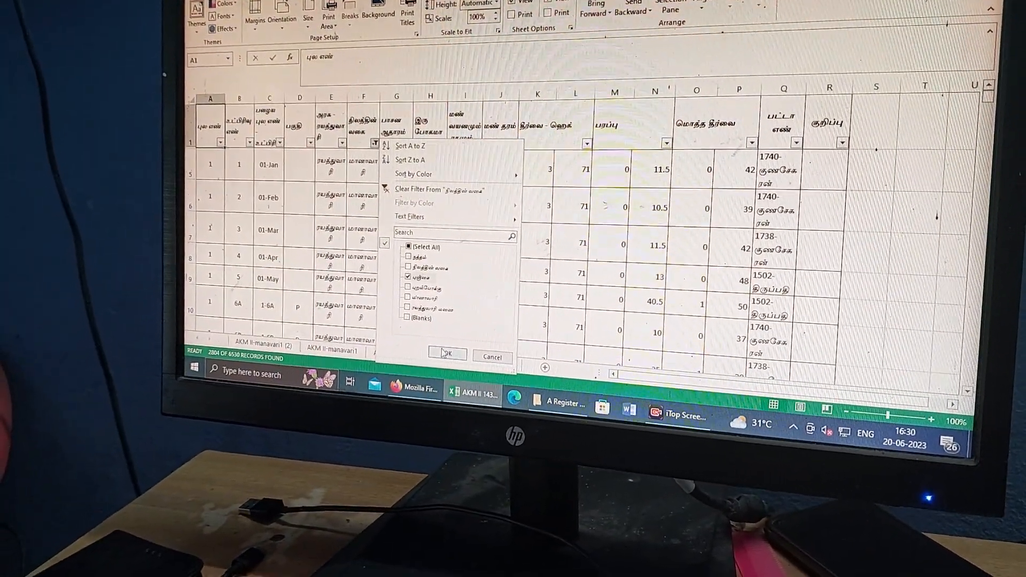
Apply the land-type filter, then filter column R remarks to (Blanks) only.
left_click(447, 354)
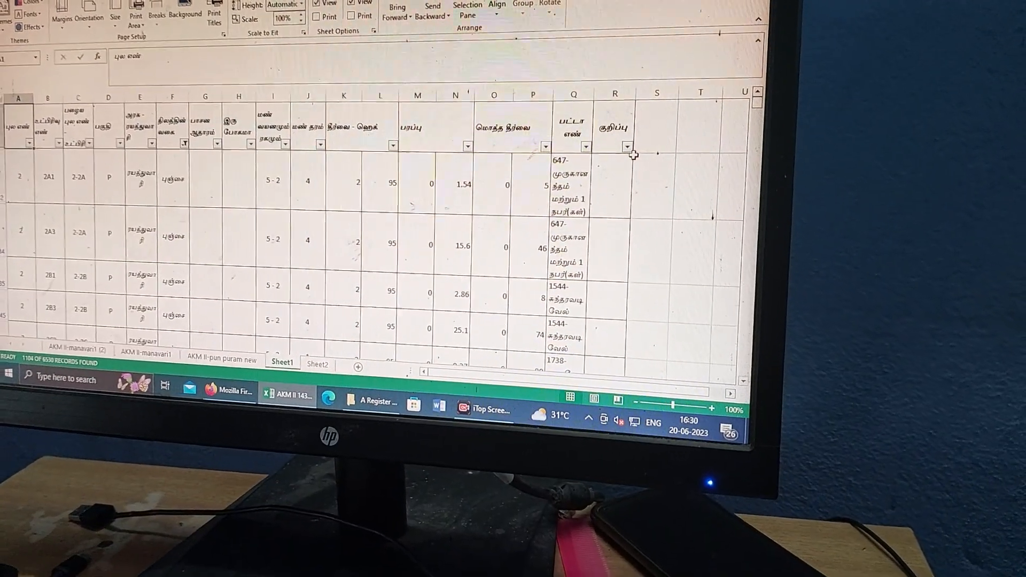
left_click(625, 147)
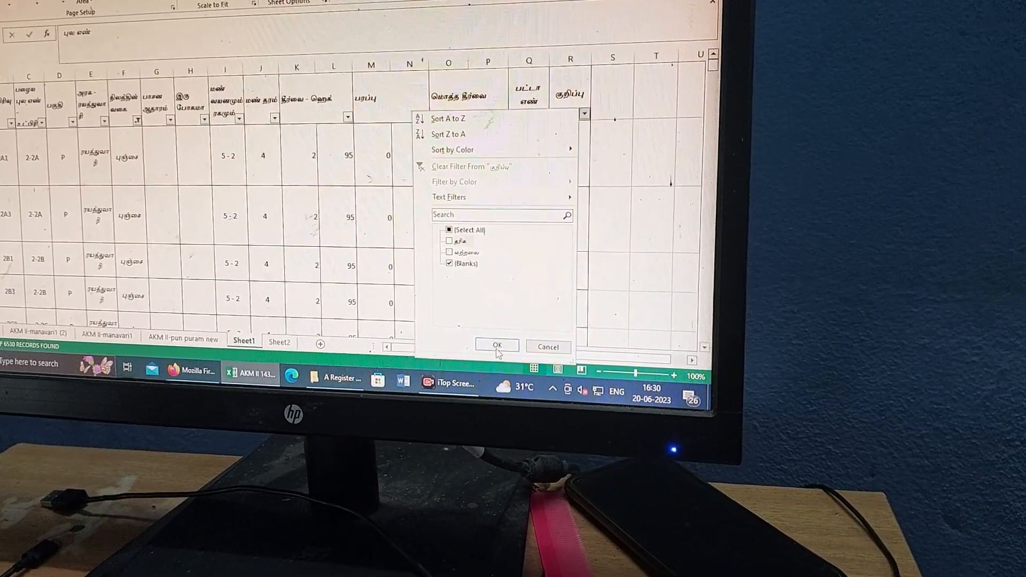
left_click(496, 345)
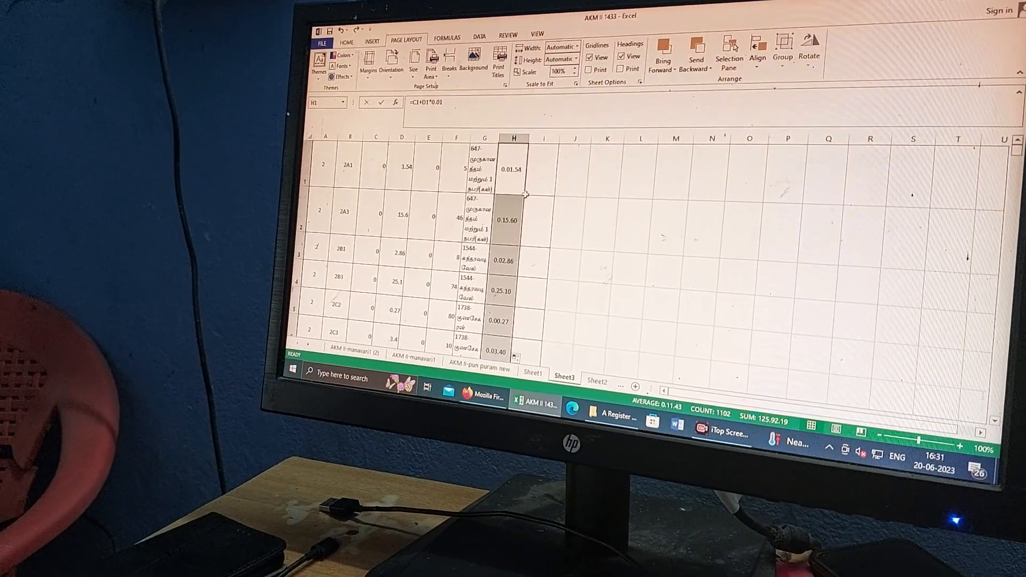
Enter the formula =E1+F1*.01 in cell I1 on Sheet3.
right_click(514, 169)
type("=E1")
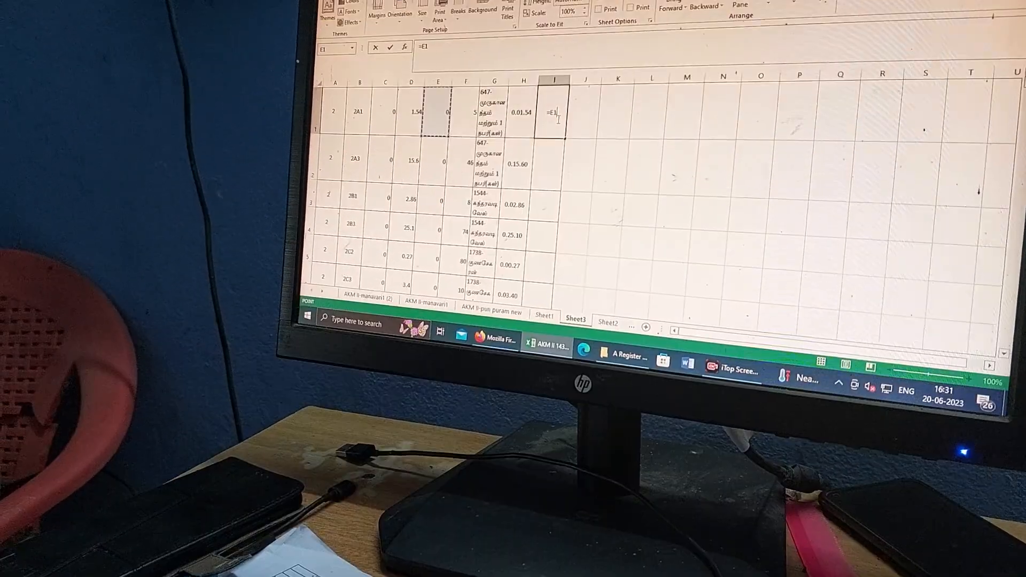
type("+F1")
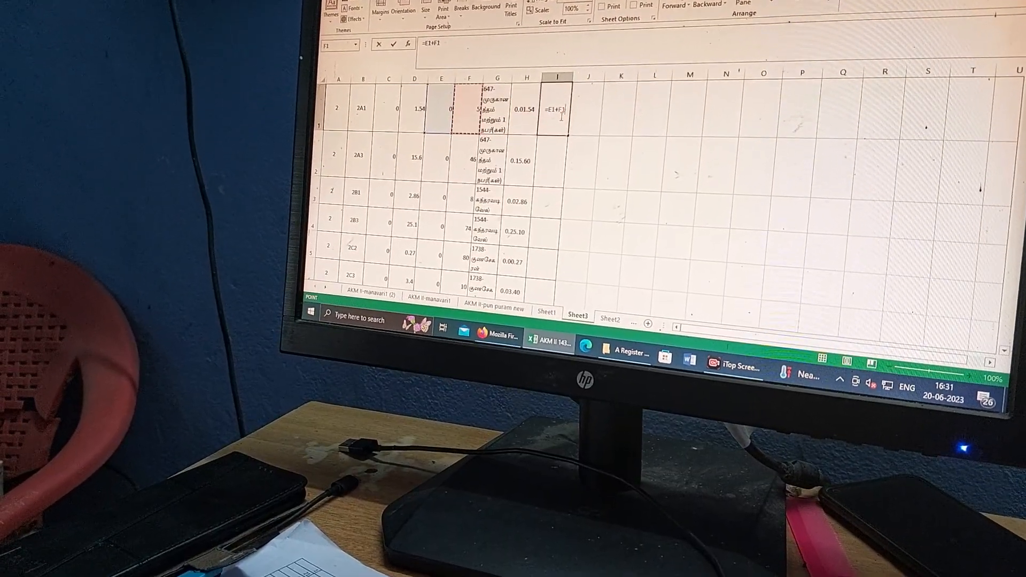
type("*.01")
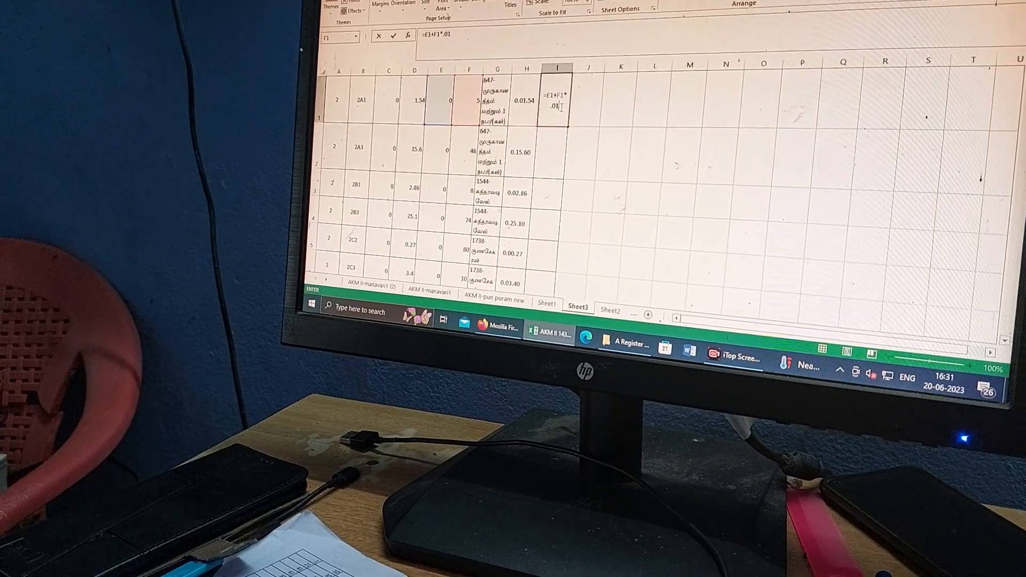